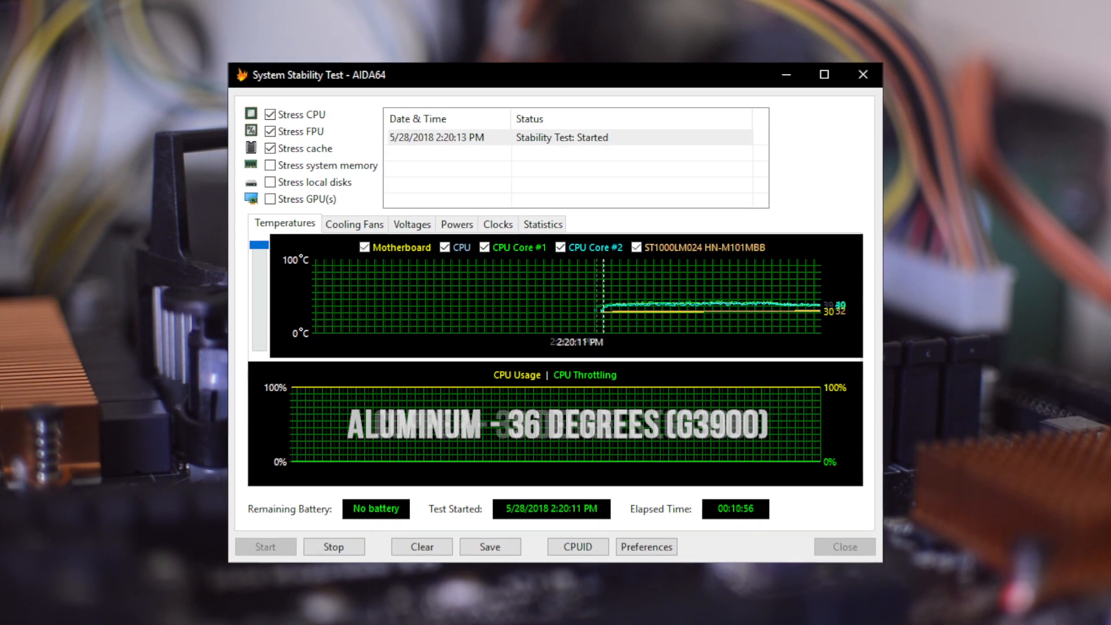
Step: Hide the Motherboard and ST1000LM024 drive readings so only CPU and cores are graphed
left_click(366, 247)
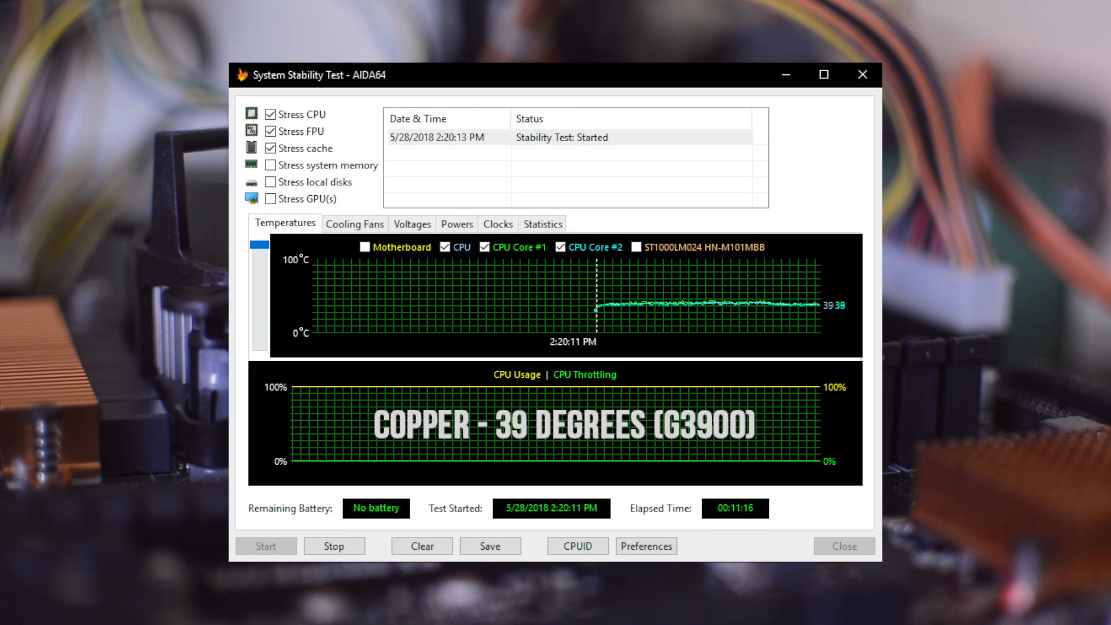